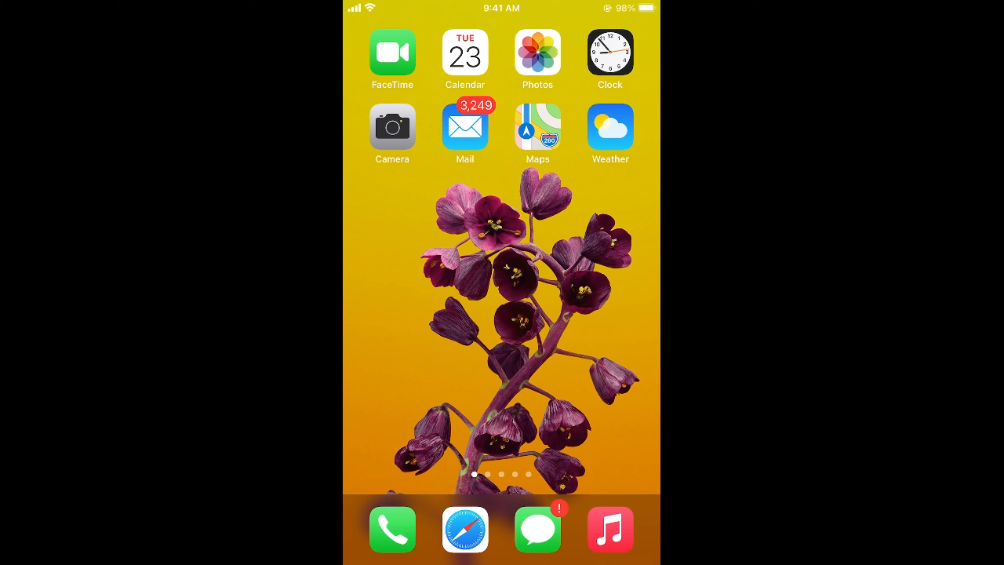
- Launch Safari and navigate to netflix.com
left_click(465, 530)
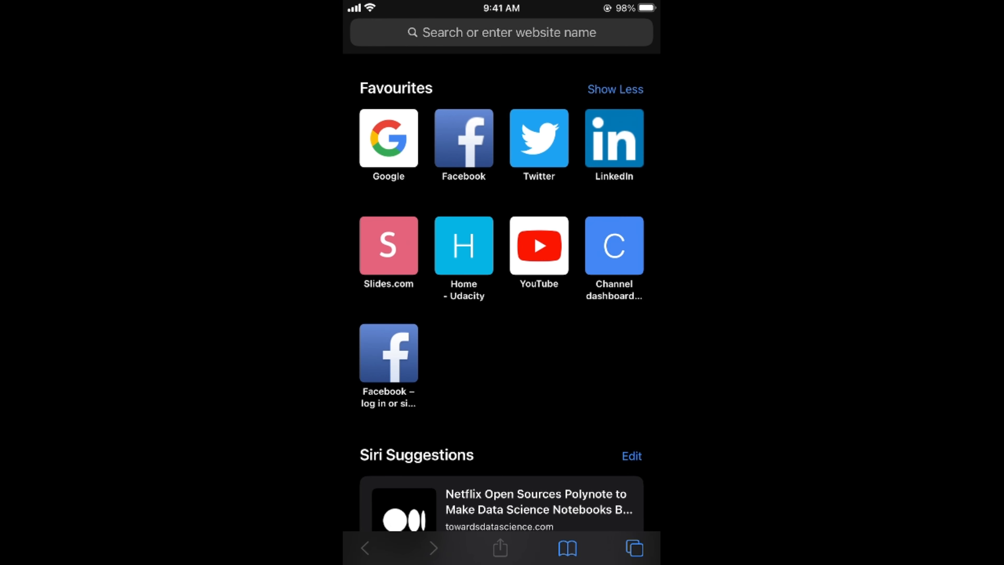
left_click(503, 33)
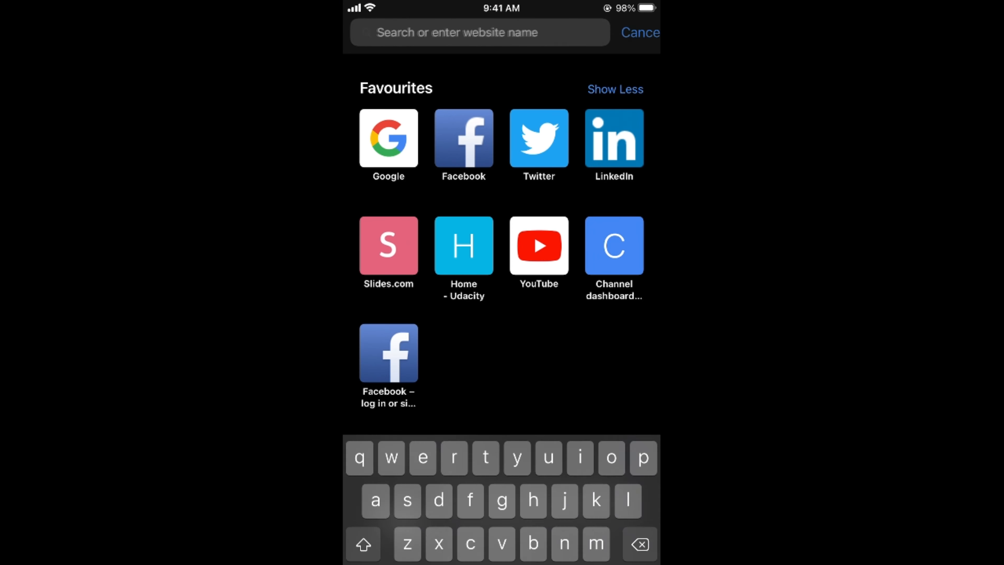
type("netflix.com")
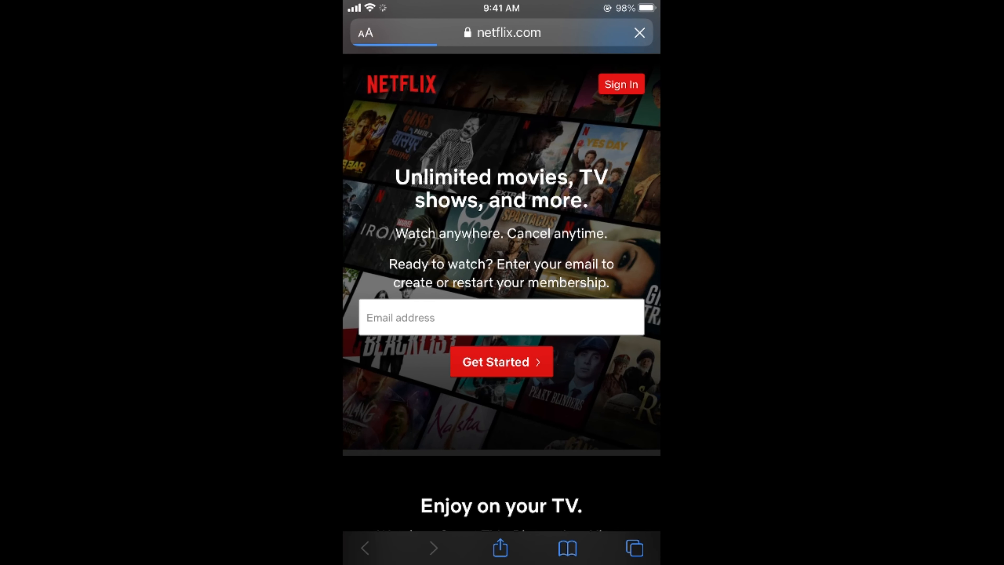
- Enter a gmail.com email address and submit it with Get Started to begin sign-up
left_click(638, 32)
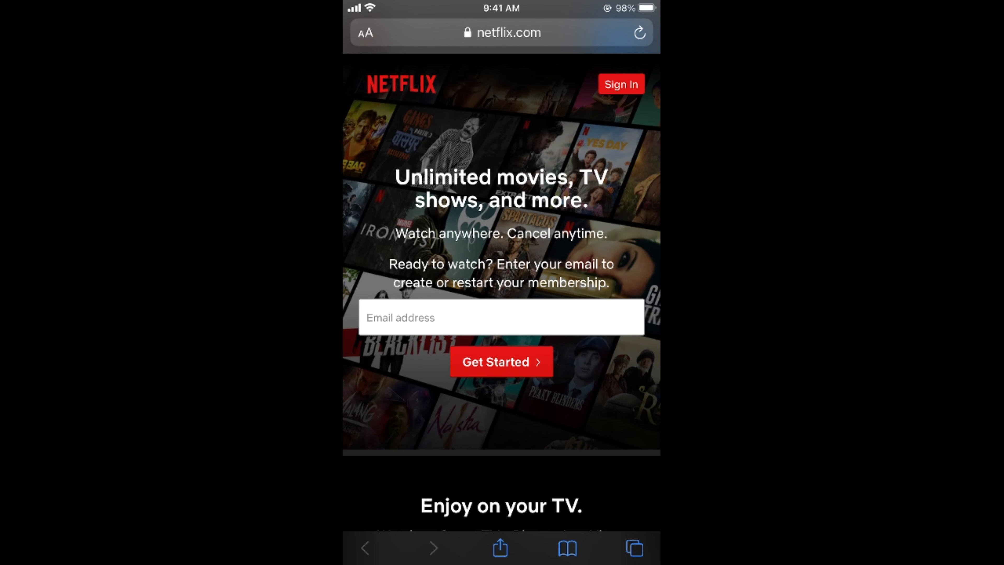
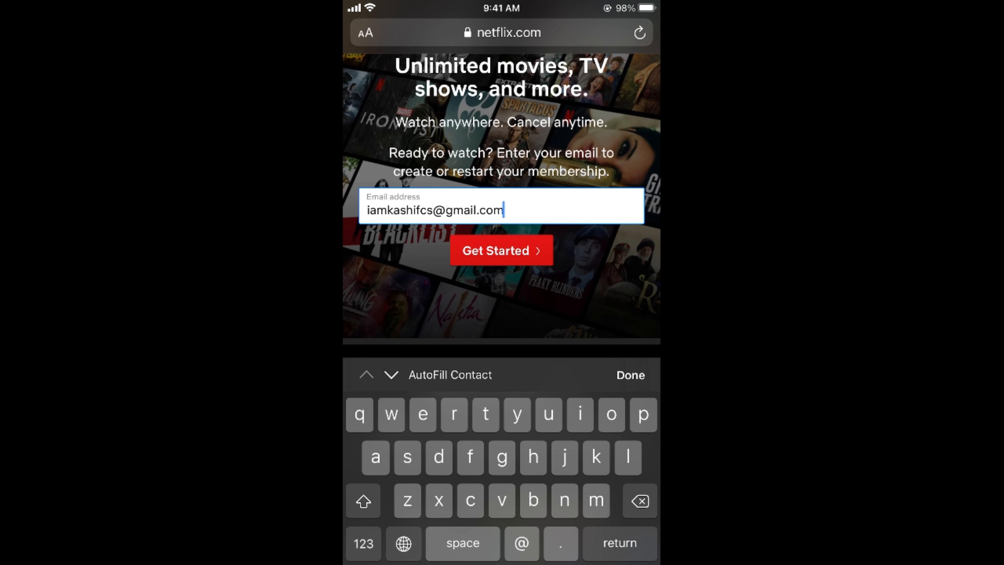
left_click(501, 250)
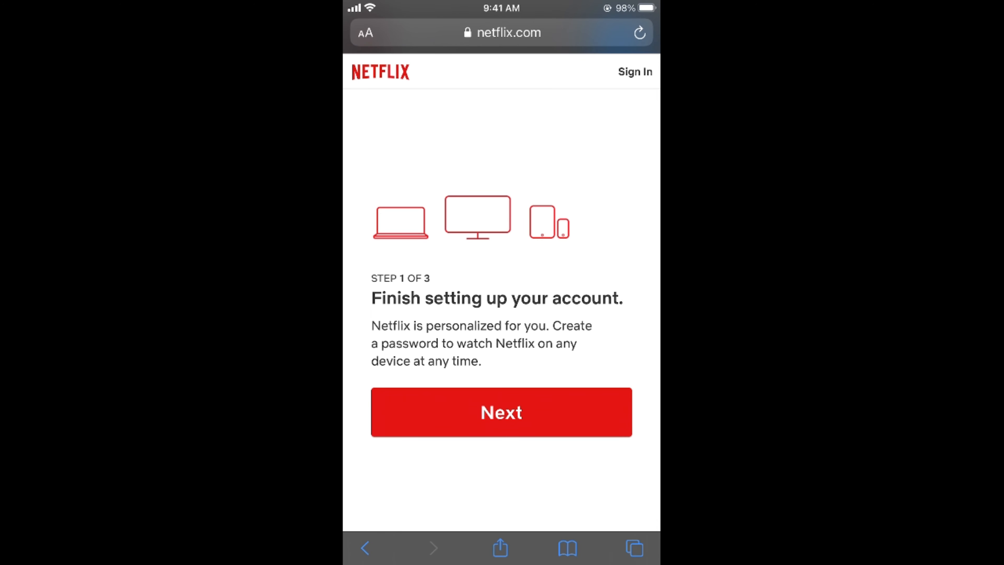
- Continue past the setup intro, add a password and submit it to reach Step 2
left_click(501, 411)
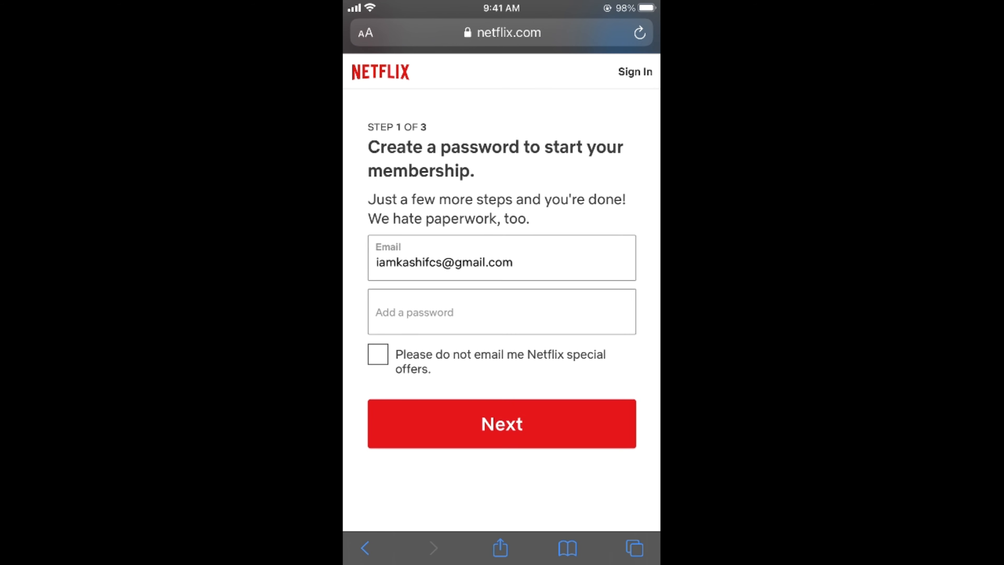
left_click(501, 312)
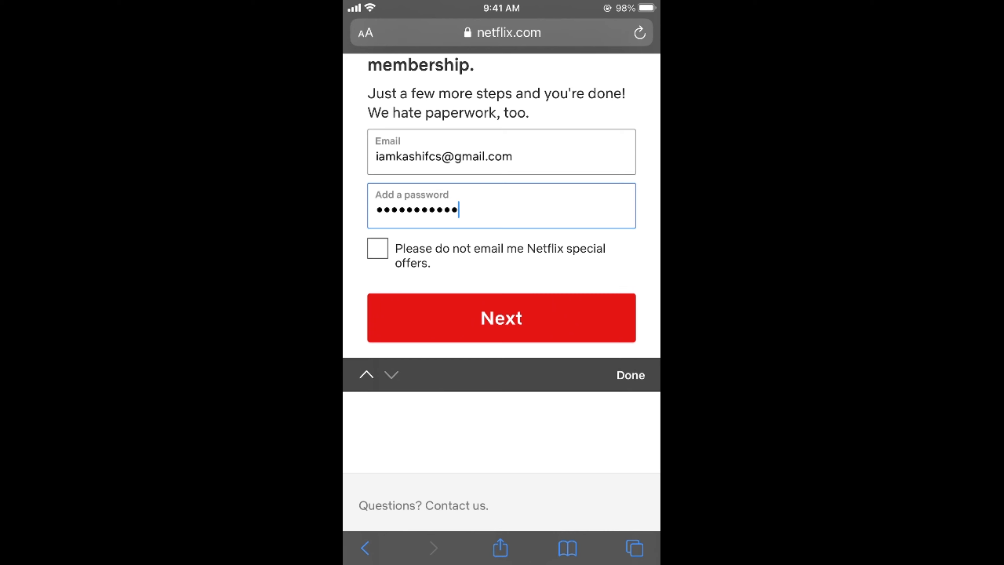
type("•")
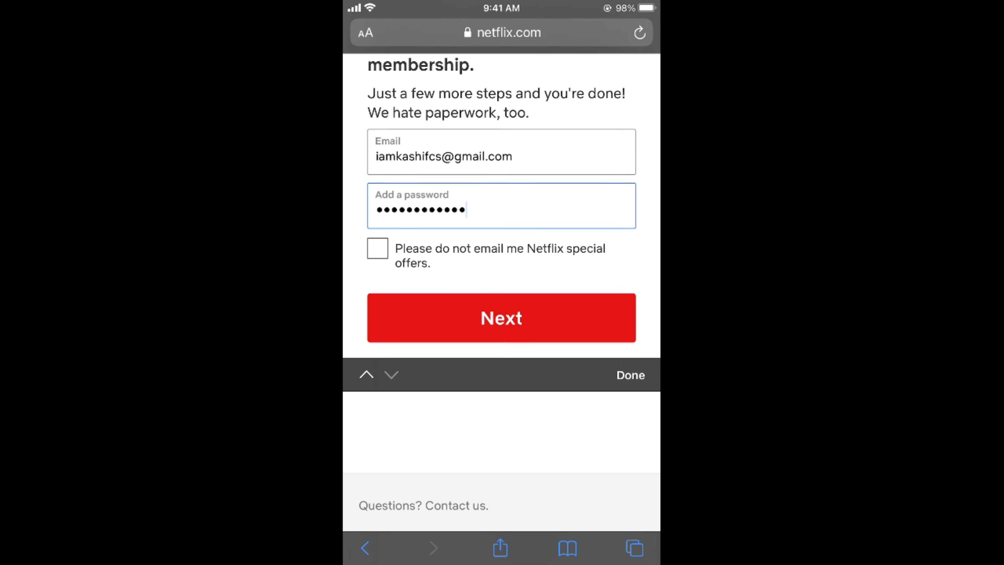
left_click(502, 318)
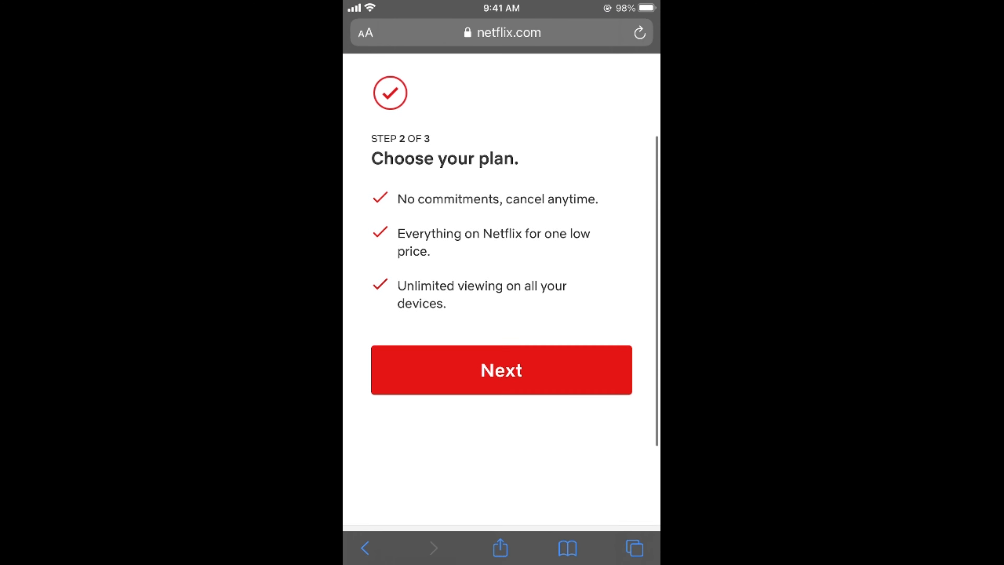
- Review the plan comparison table and select the Premium plan
left_click(501, 370)
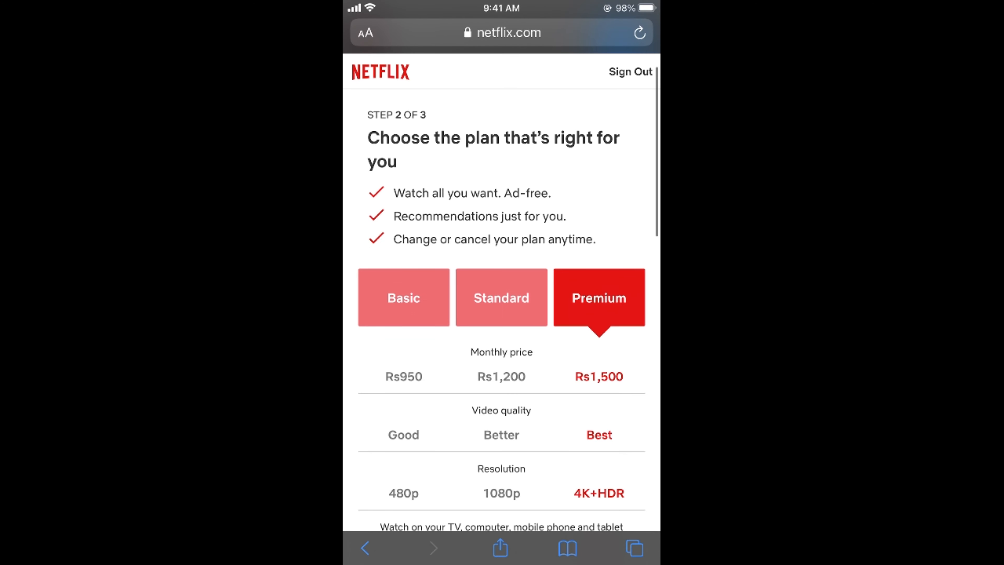
scroll("down", 3)
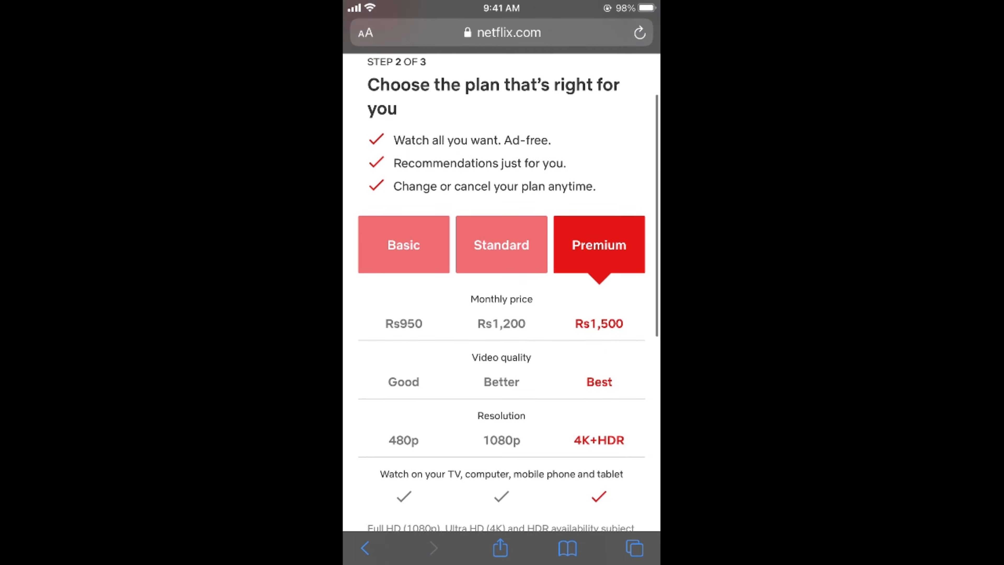
scroll("down", 3)
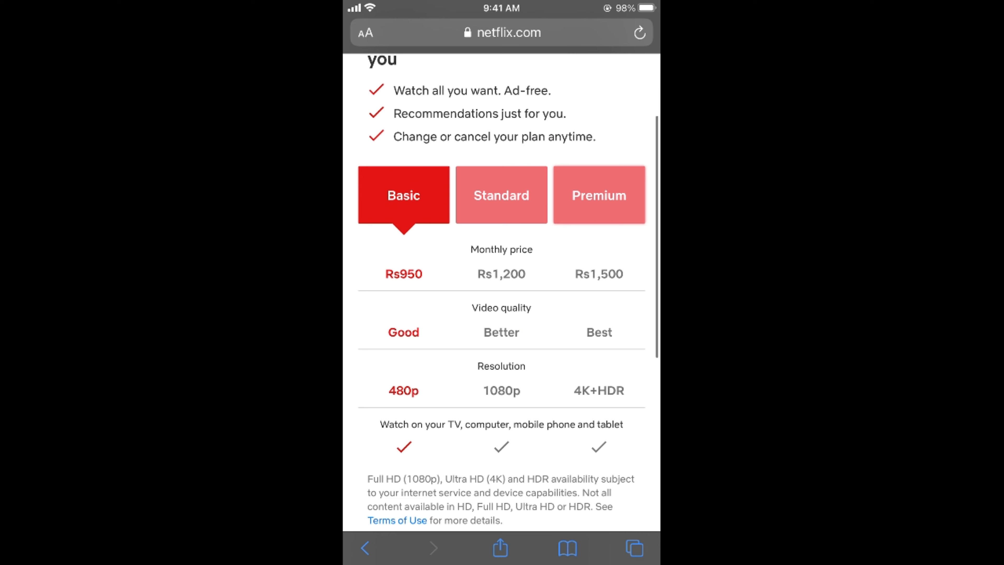
left_click(598, 195)
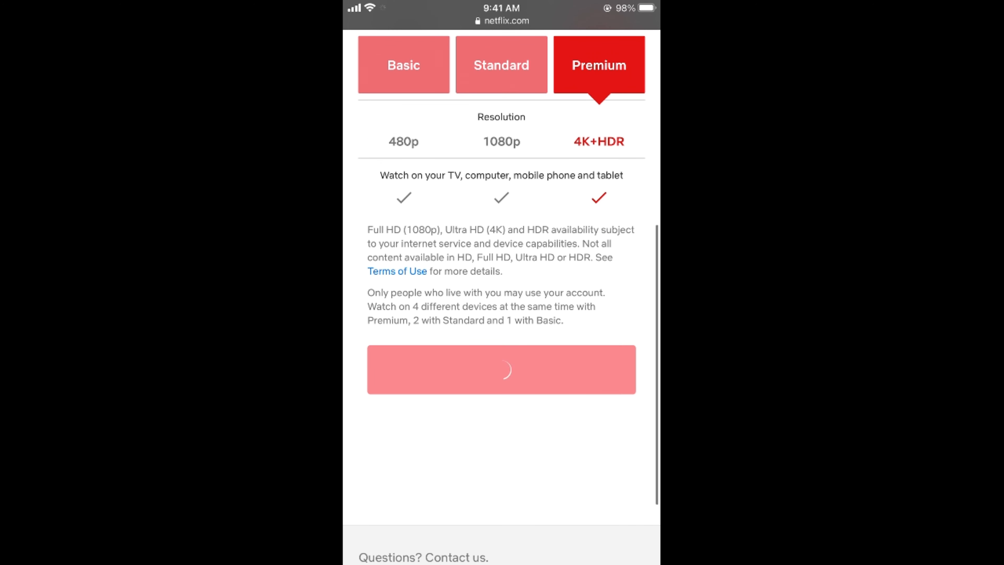
- Confirm the plan to reach Step 3 payment setup and browse the card and mobile bill options
left_click(501, 369)
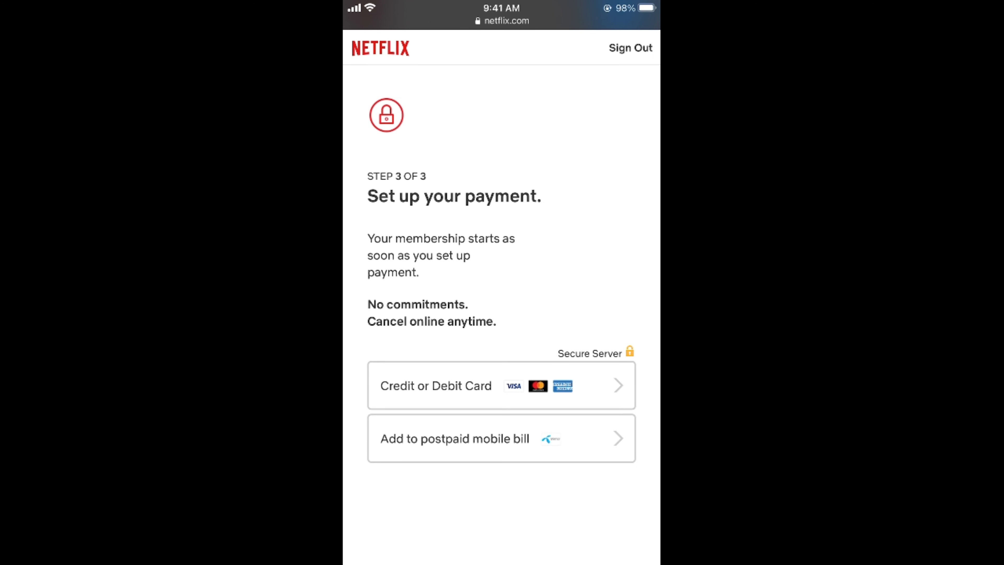
scroll("down", 3)
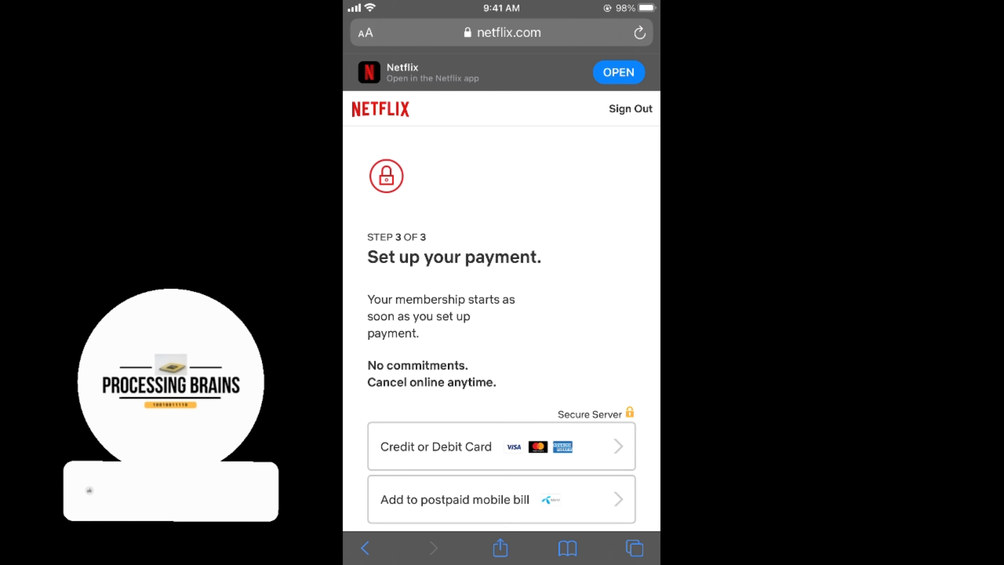
left_click(171, 490)
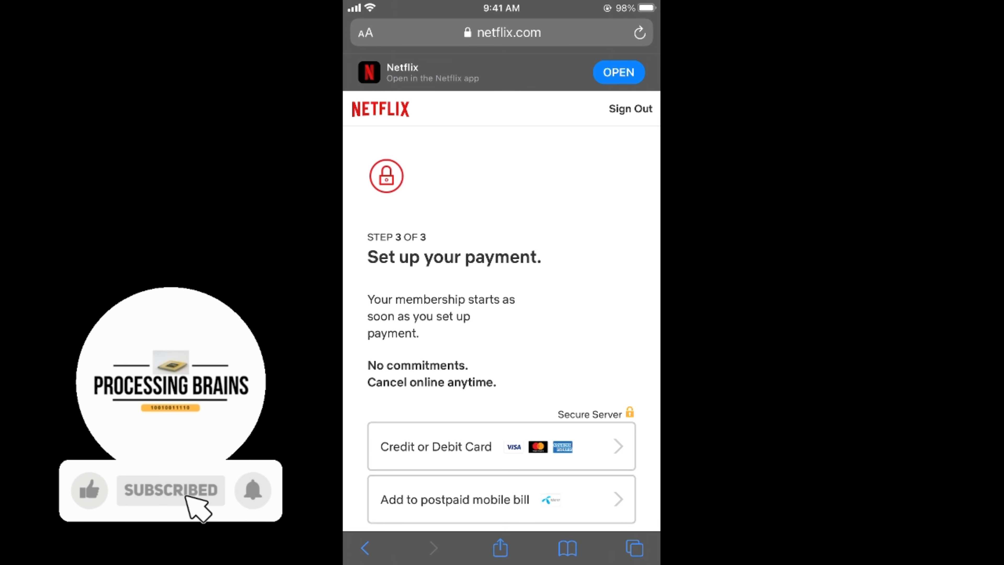
left_click(88, 490)
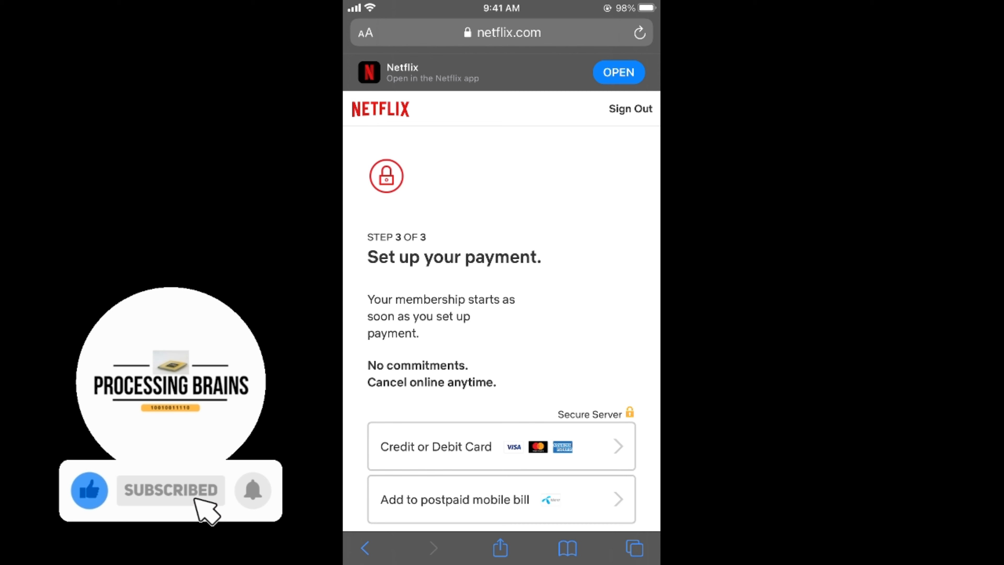
left_click(252, 490)
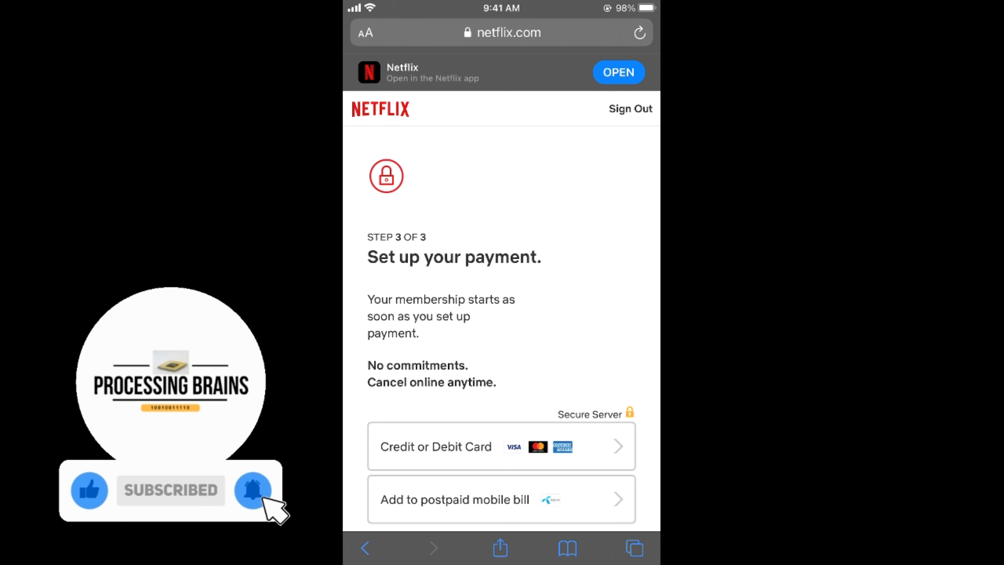